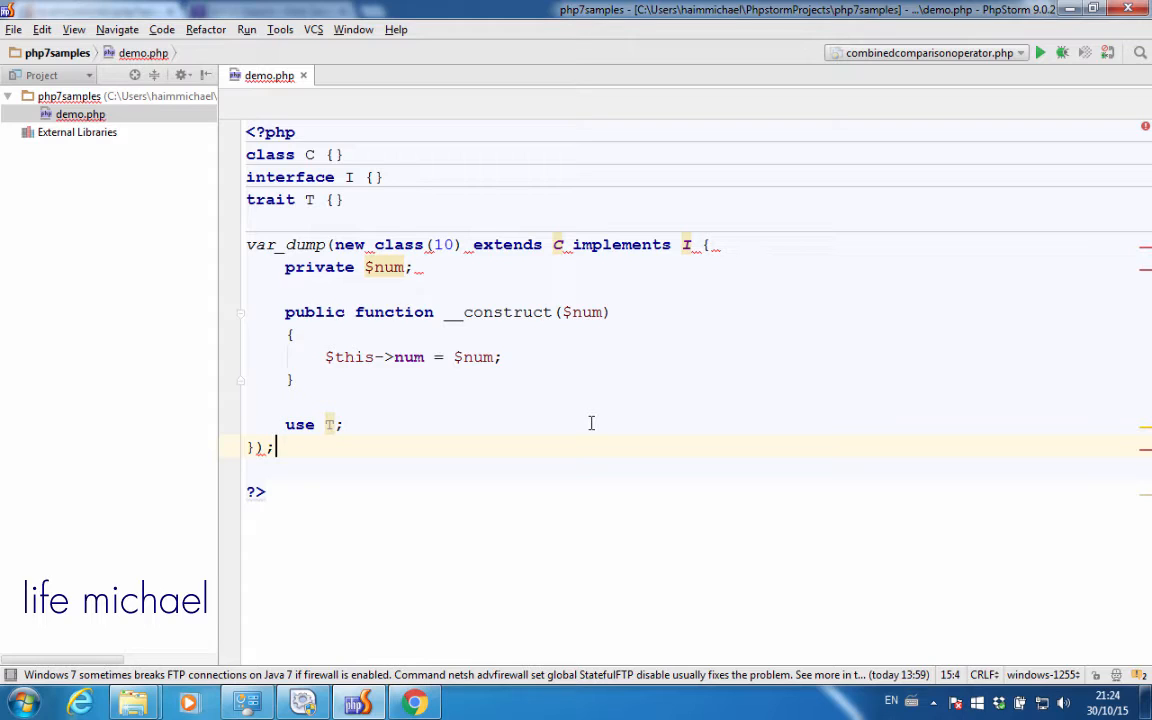
mouse_move(338, 263)
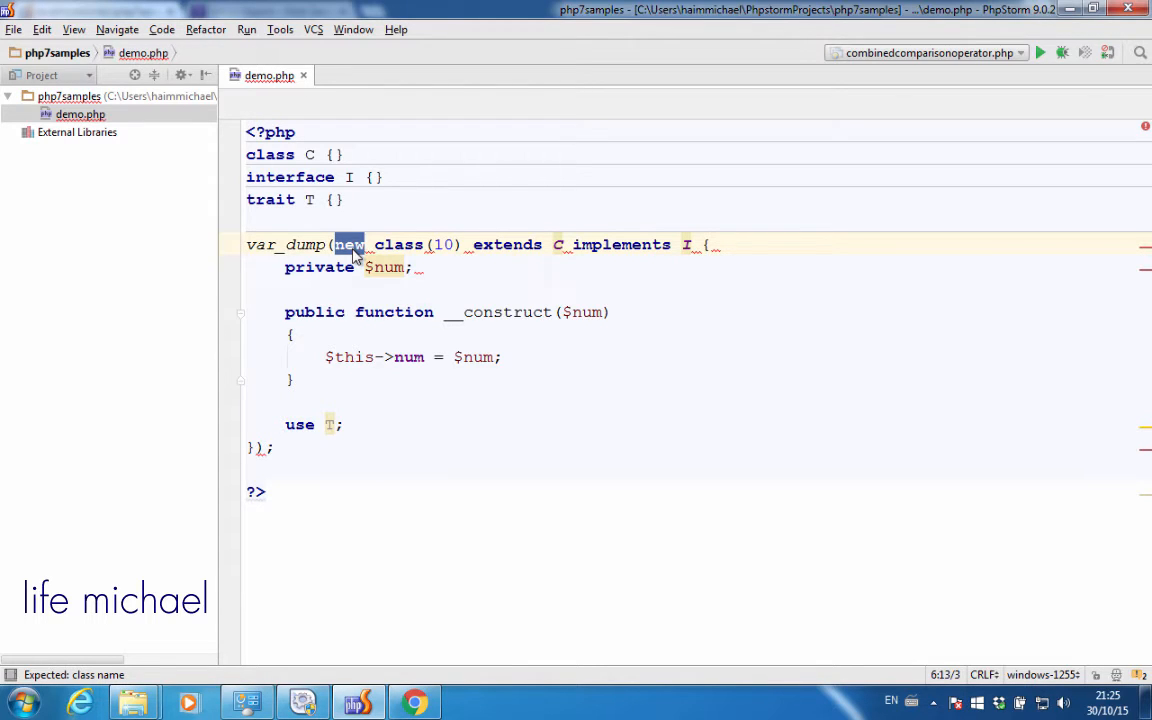
mouse_move(360, 245)
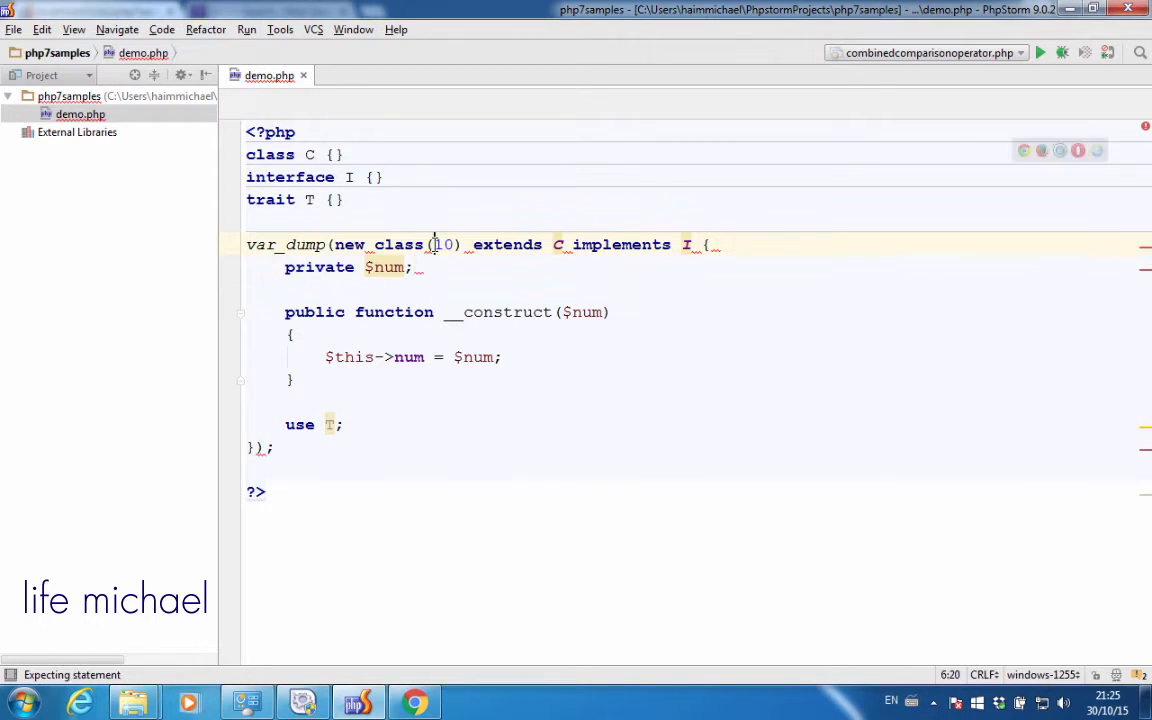
Highlight the anonymous class's $num property and constructor to review them
double_click(443, 244)
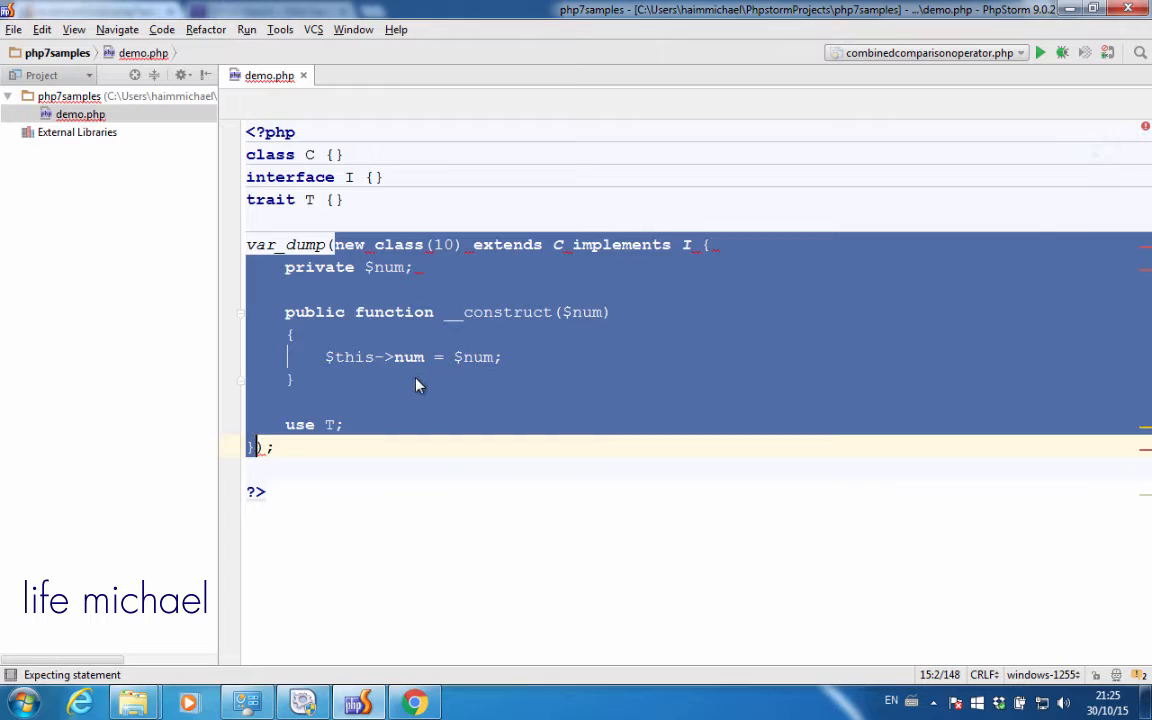
click(367, 267)
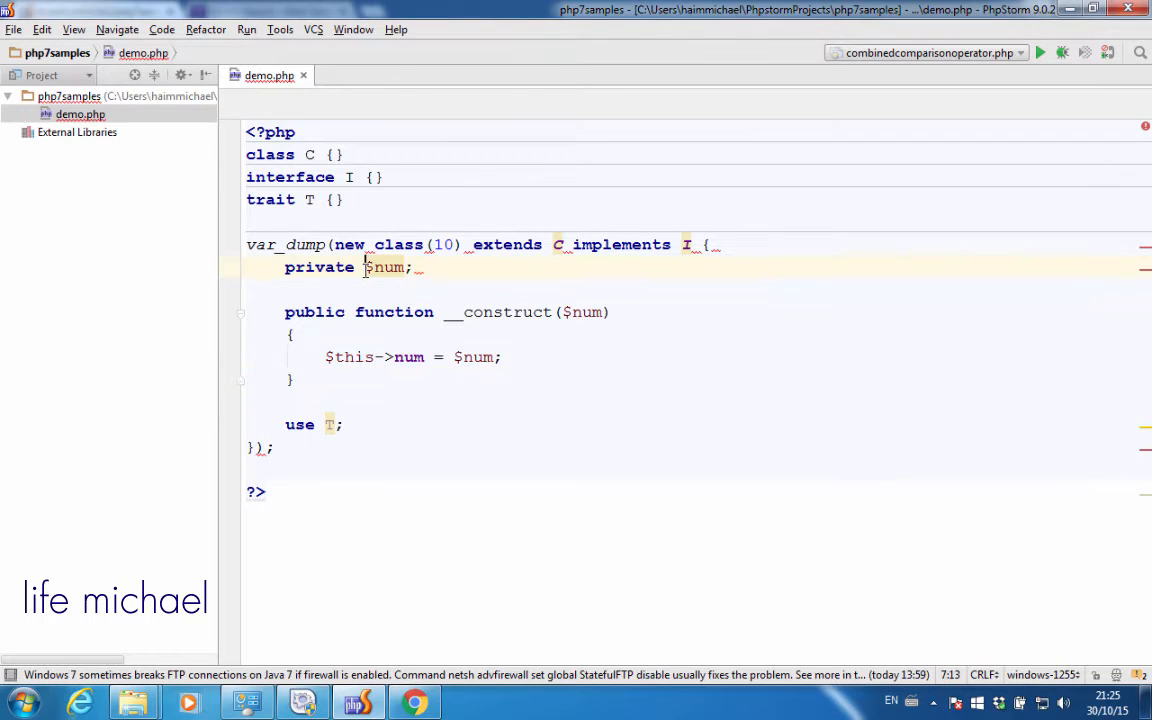
double_click(384, 267)
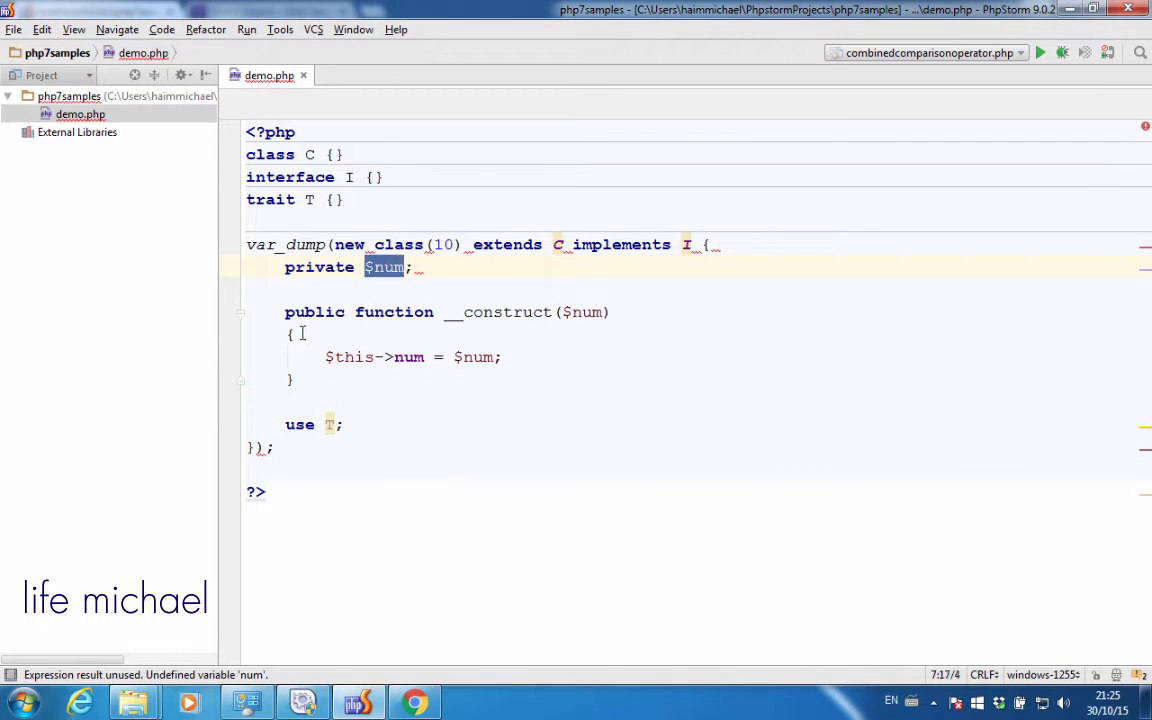
drag(285, 312, 297, 378)
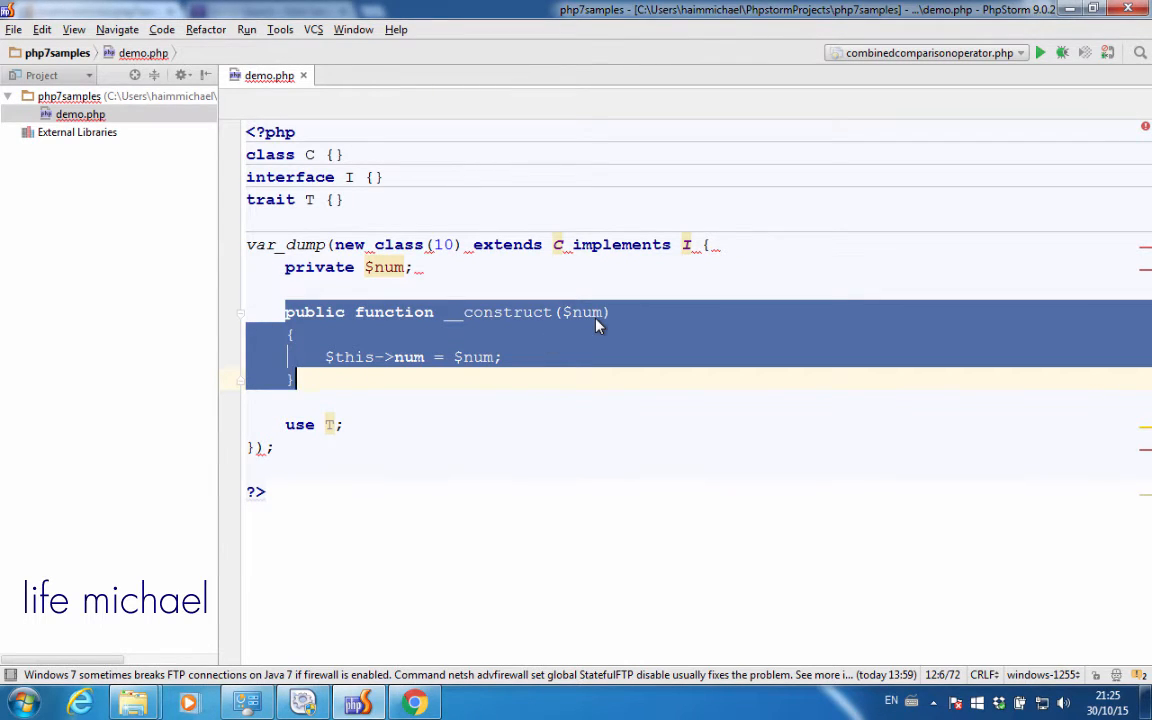
click(442, 244)
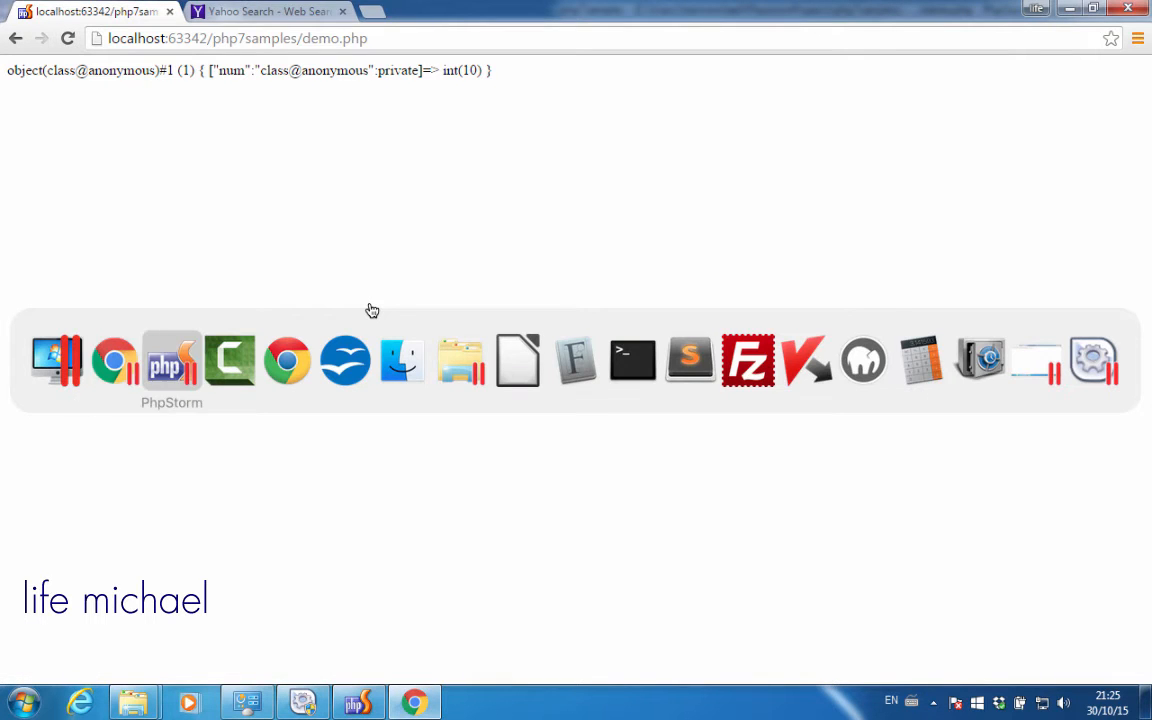
Select the anonymous class expression with argument 10 and view demo.php output in Chrome
click(171, 360)
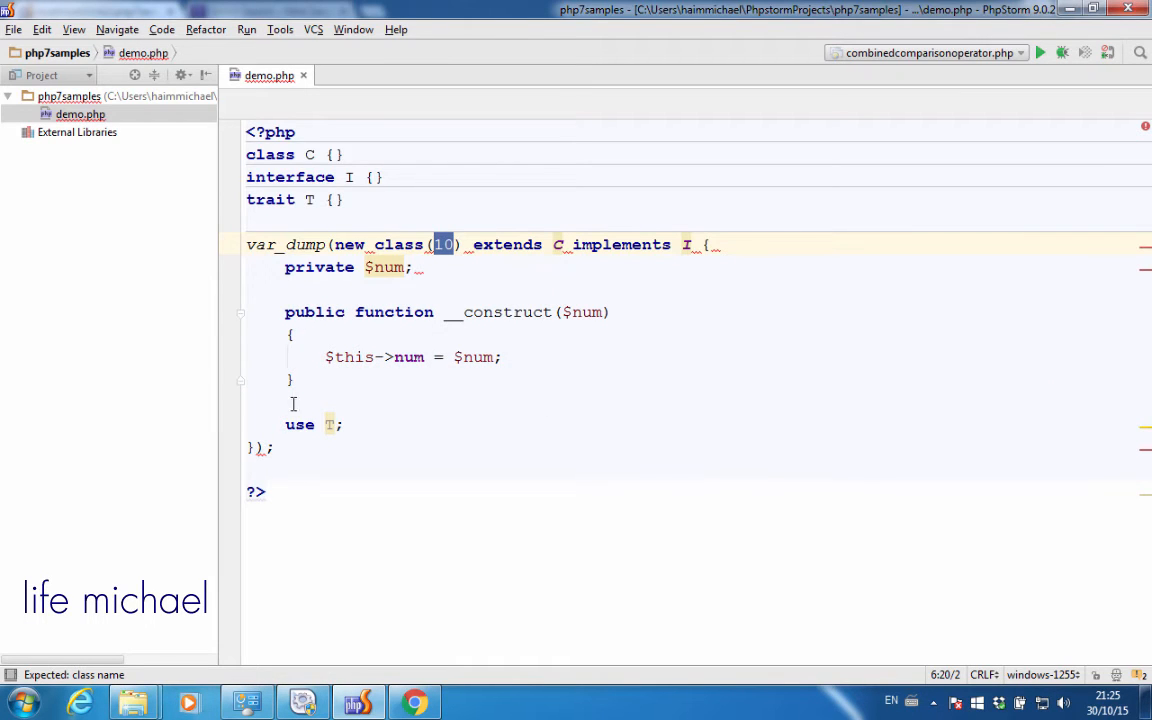
double_click(283, 244)
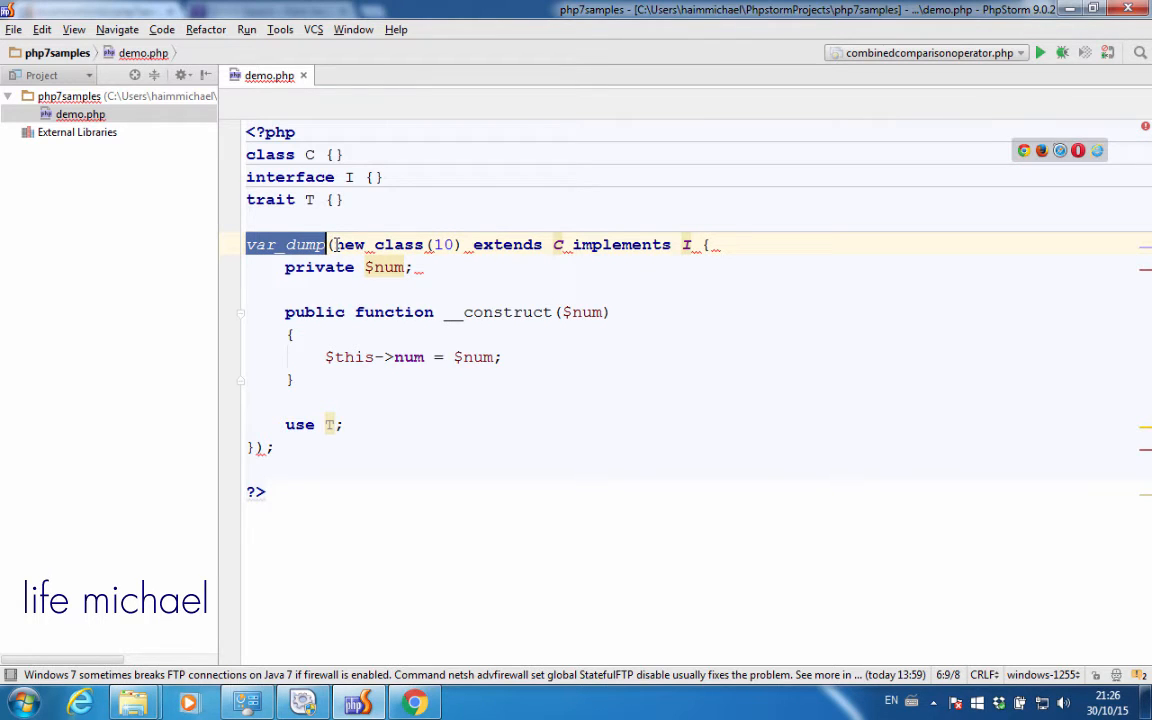
click(250, 244)
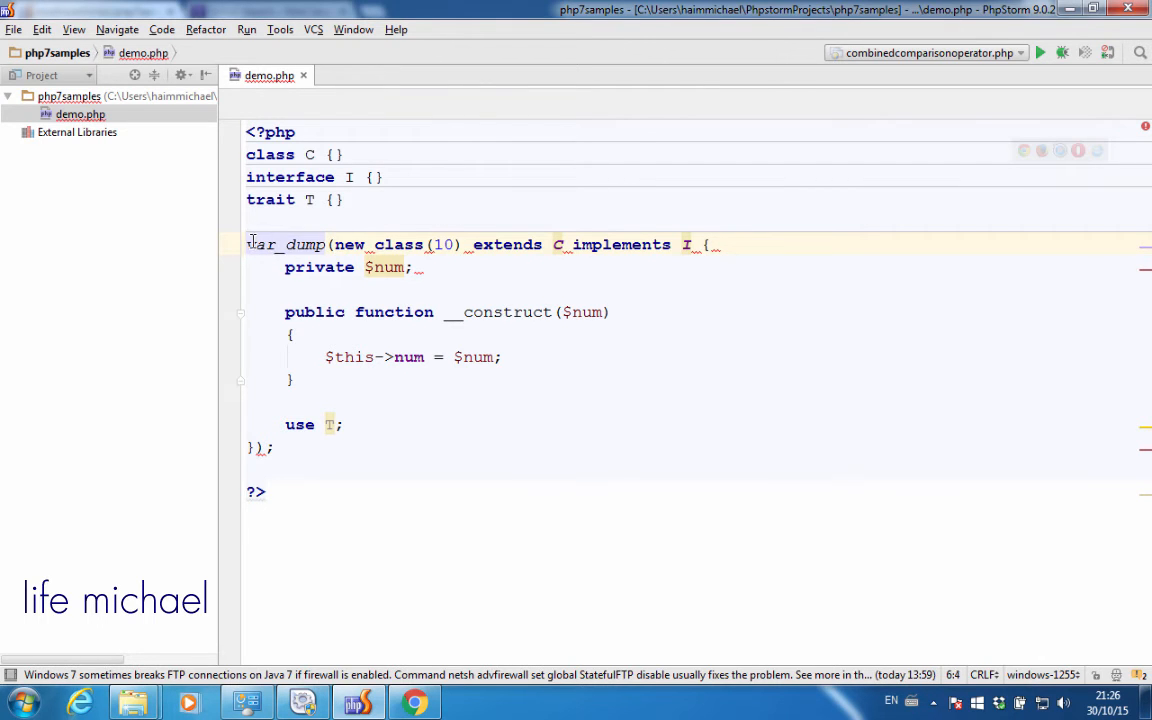
drag(247, 244, 340, 312)
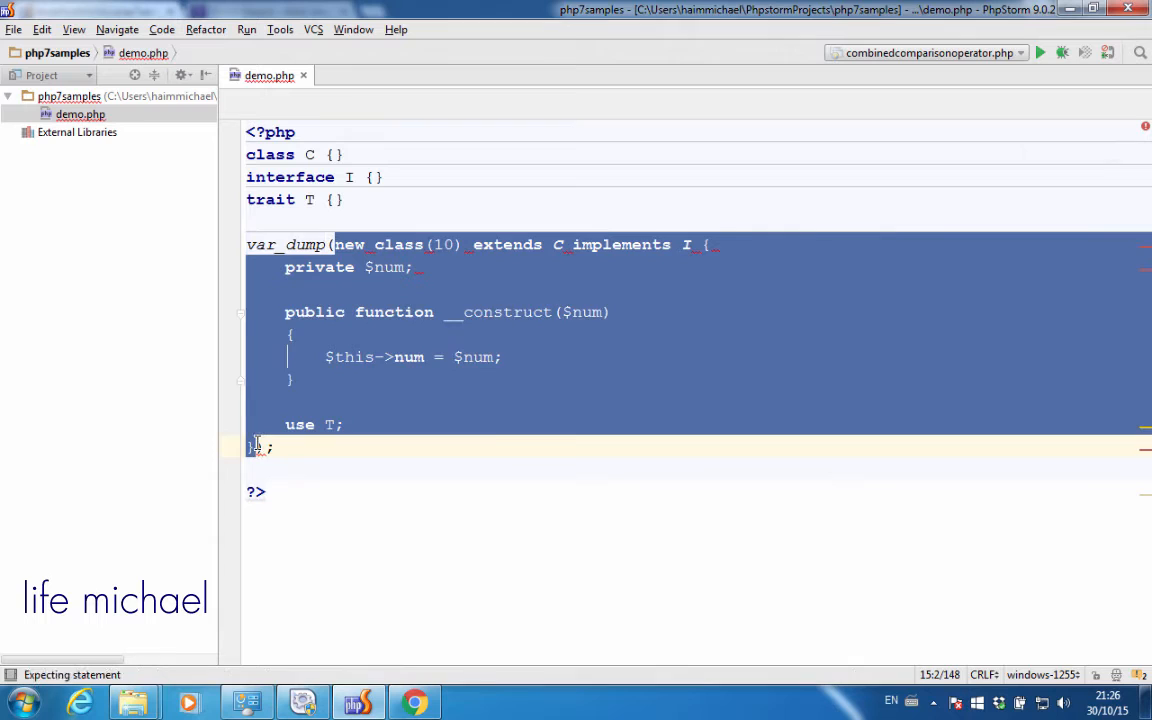
click(413, 701)
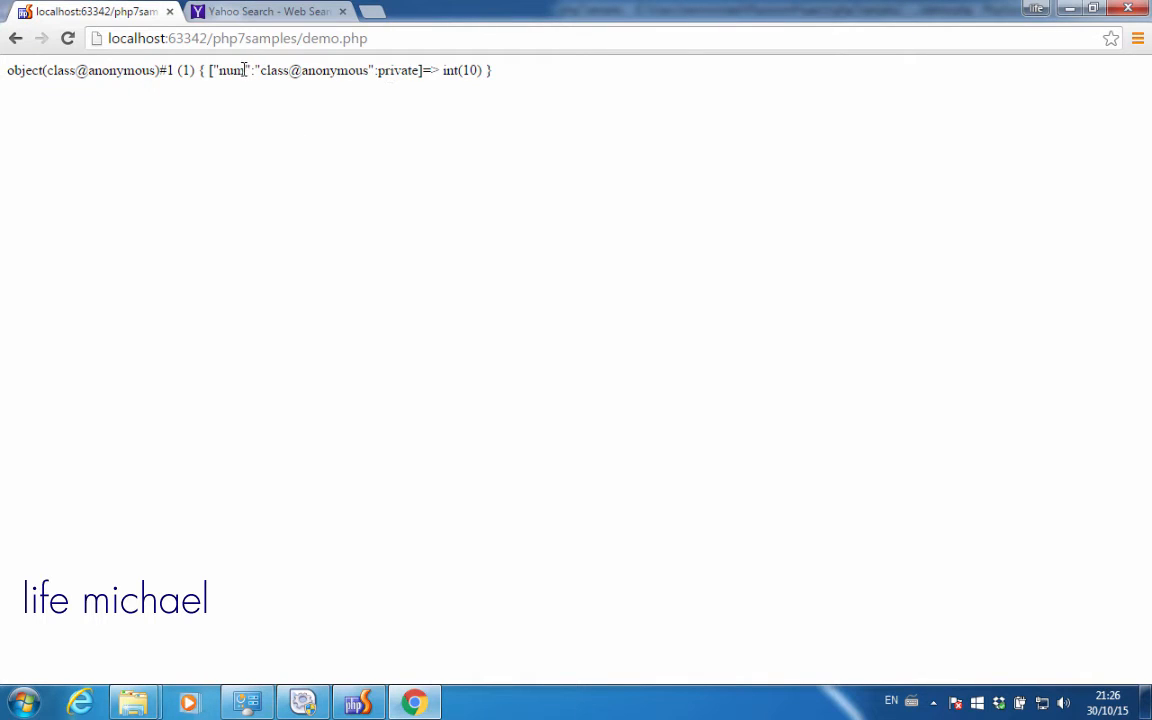
Highlight 'num' in Chrome's var_dump output, then return to PhpStorm
double_click(231, 70)
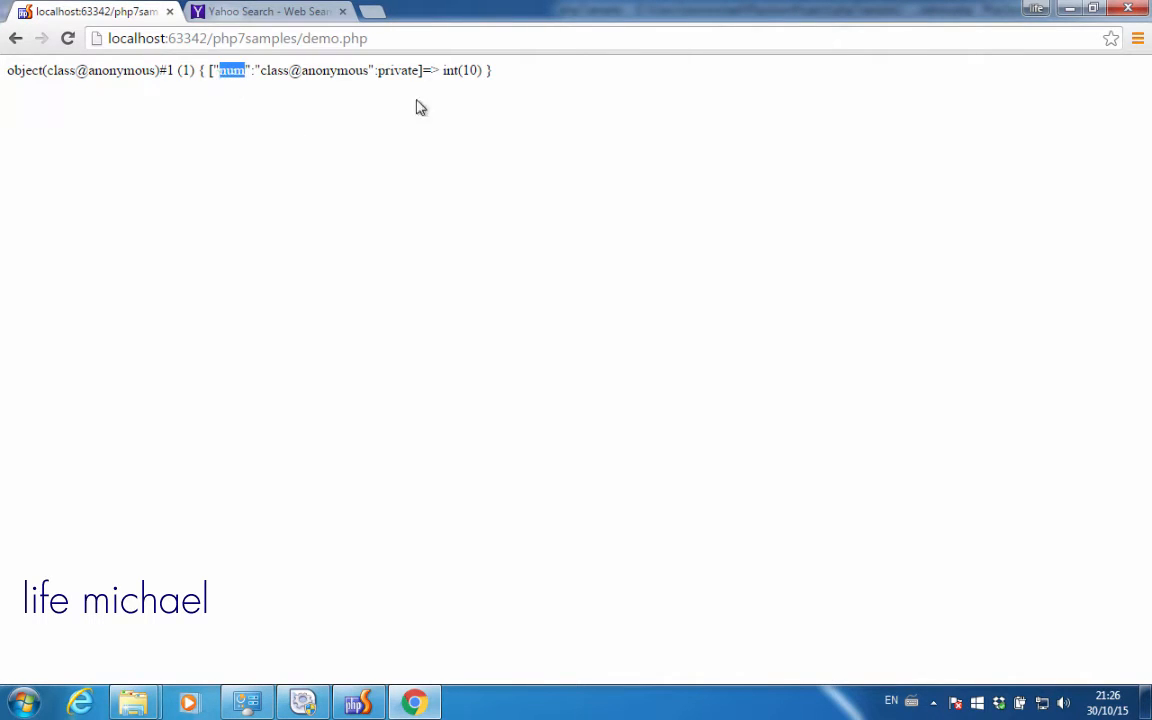
mouse_move(472, 225)
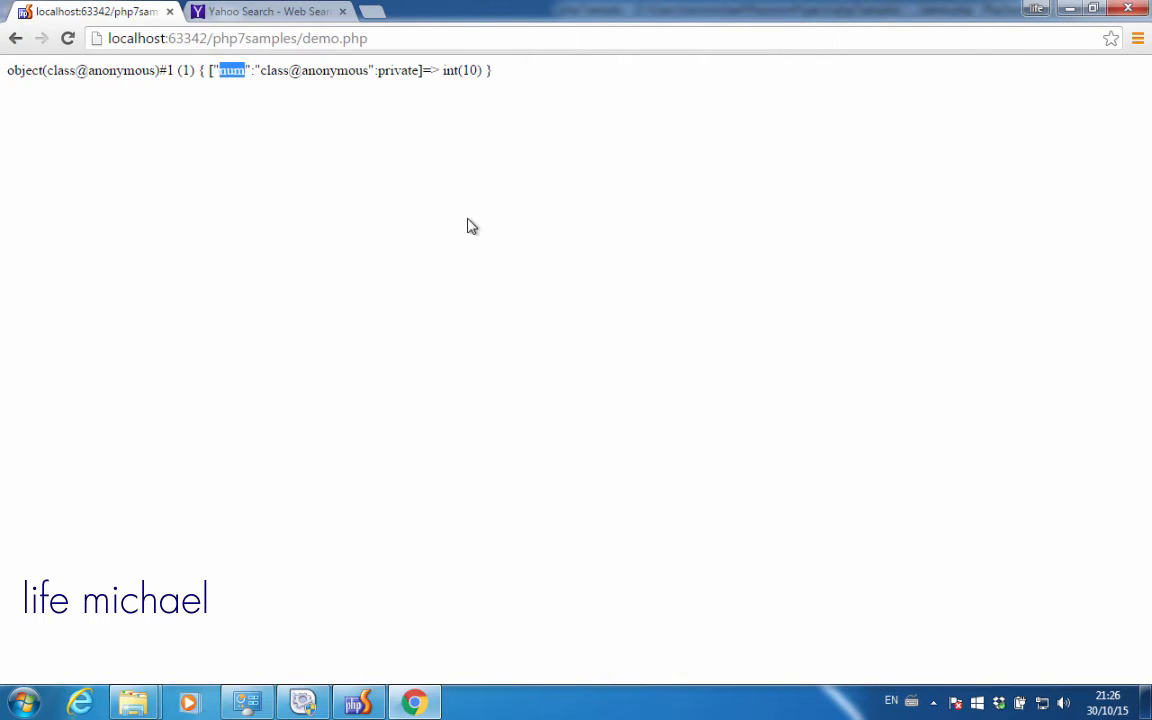
click(358, 701)
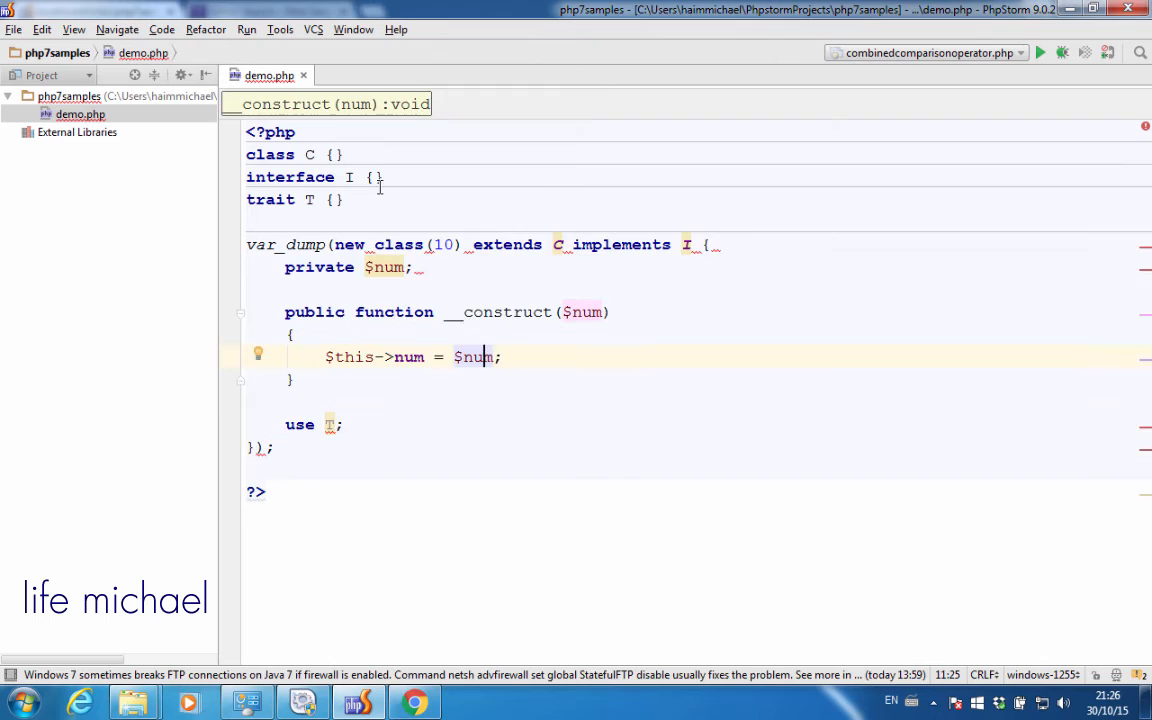
Add public function doSomething() to class C, echoing "<h1>something</h1>"
click(372, 177)
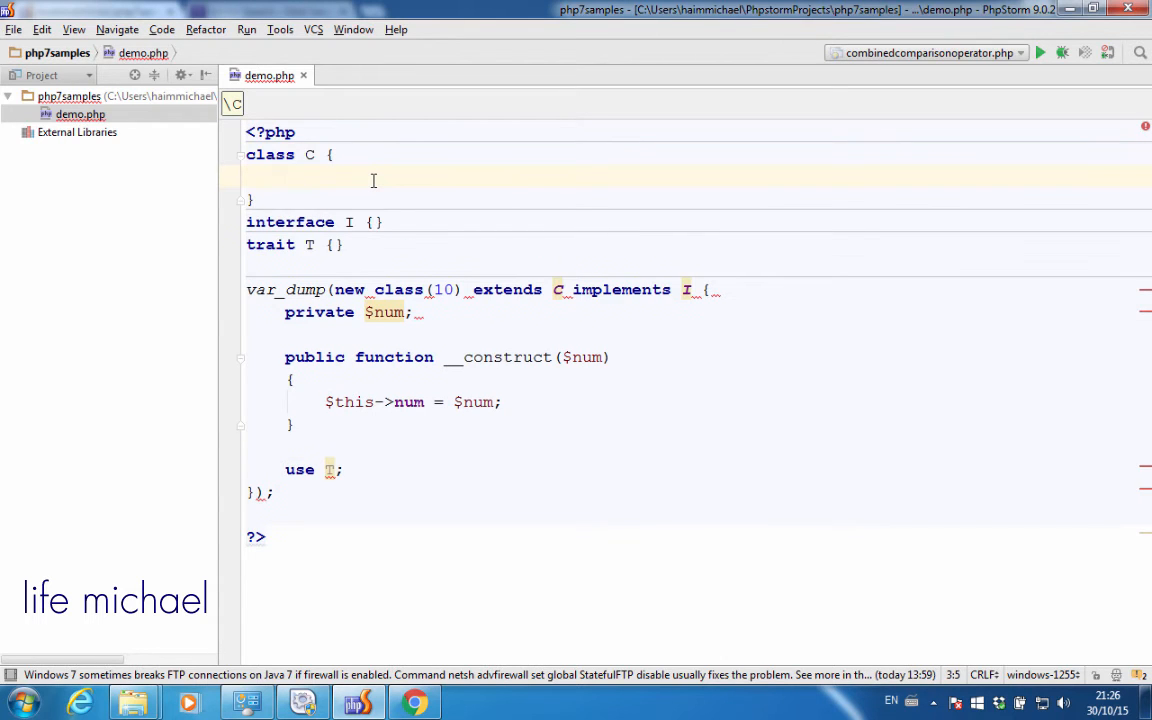
text(publi)
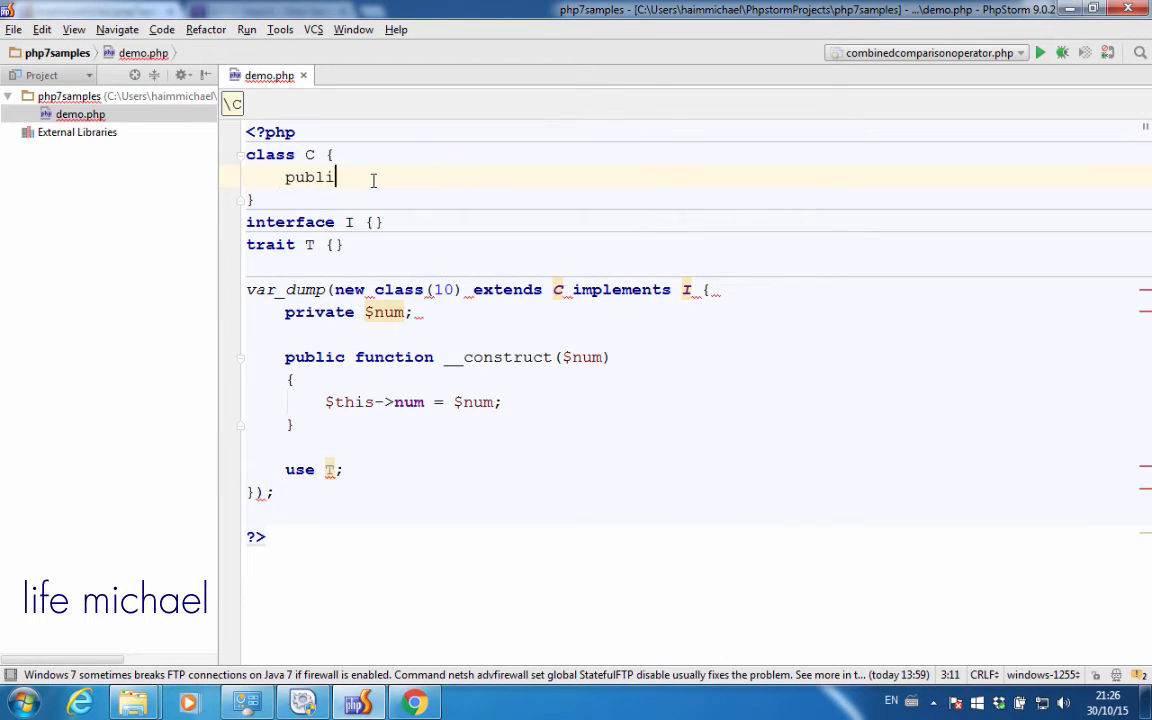
text(c function)
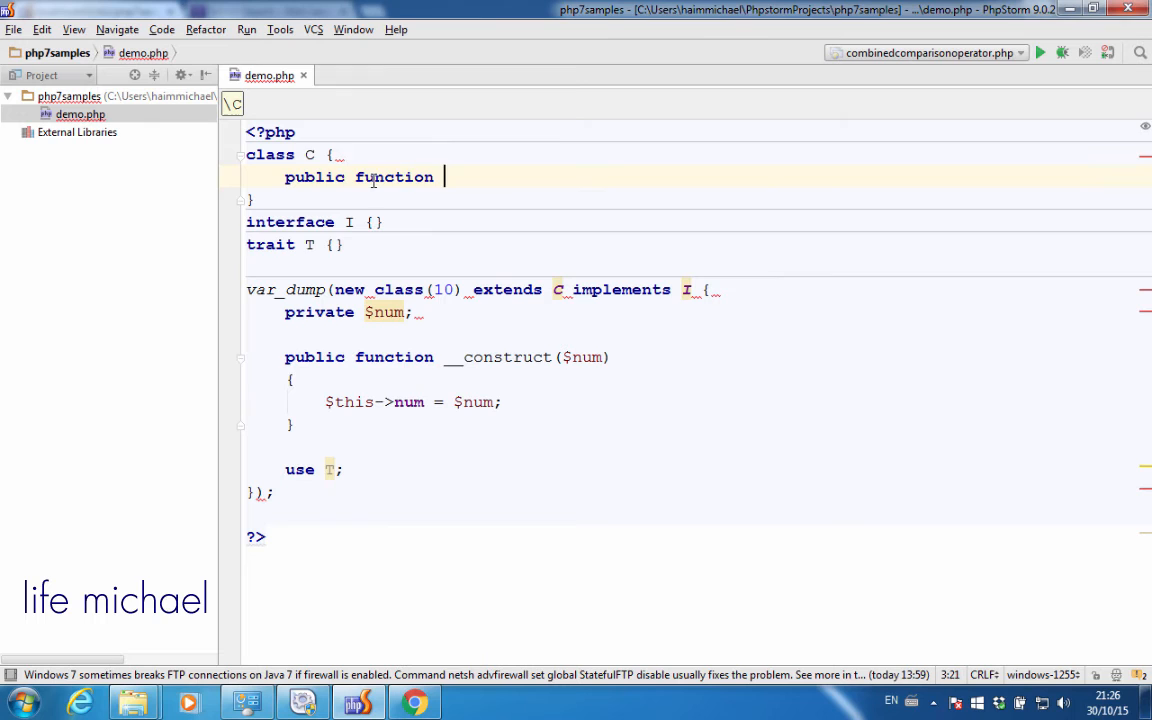
text(doSomething() {)
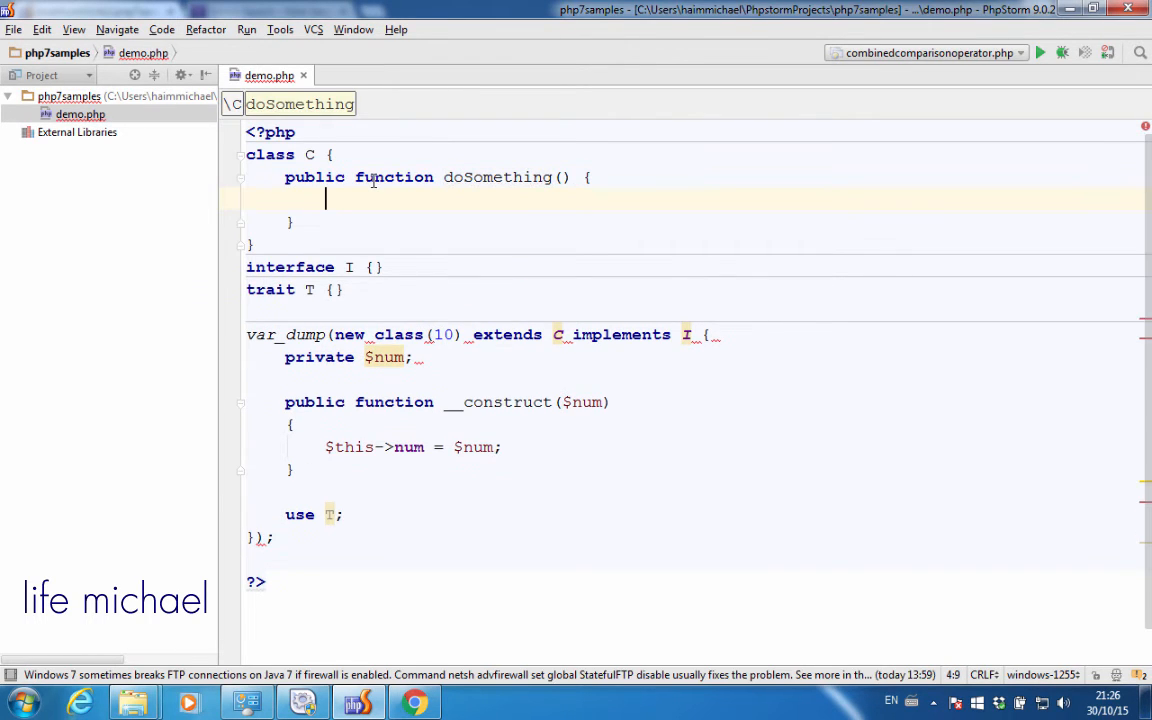
text(echo ")
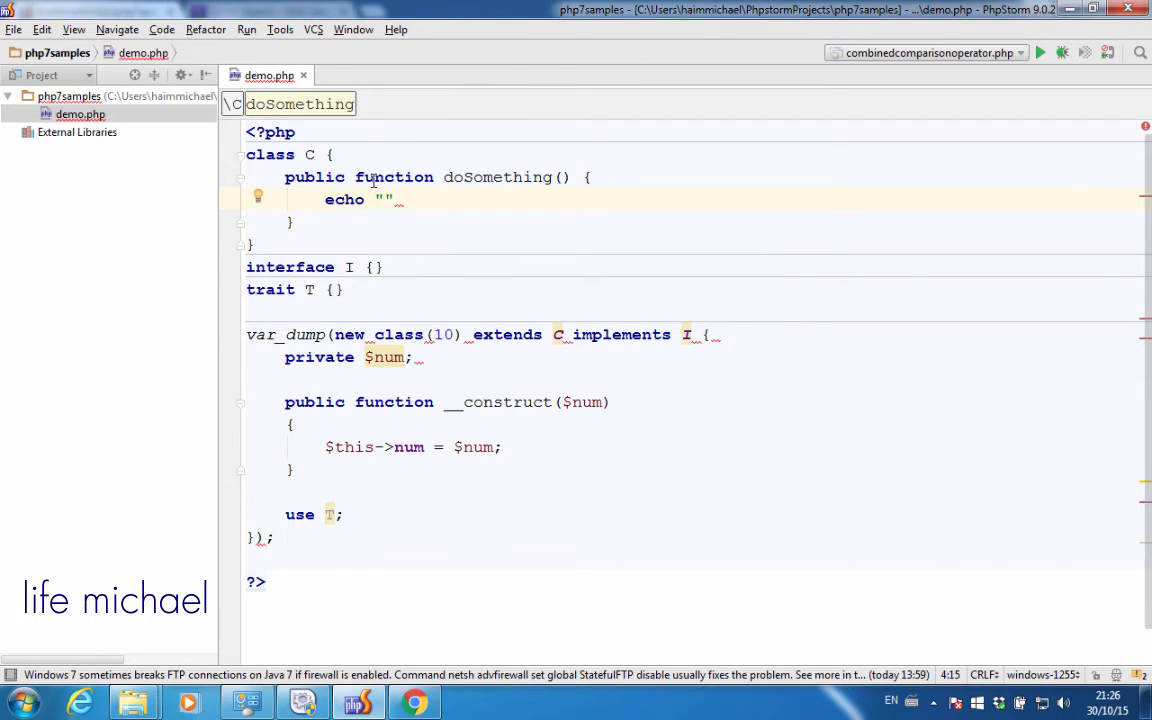
text(<h1>something/)
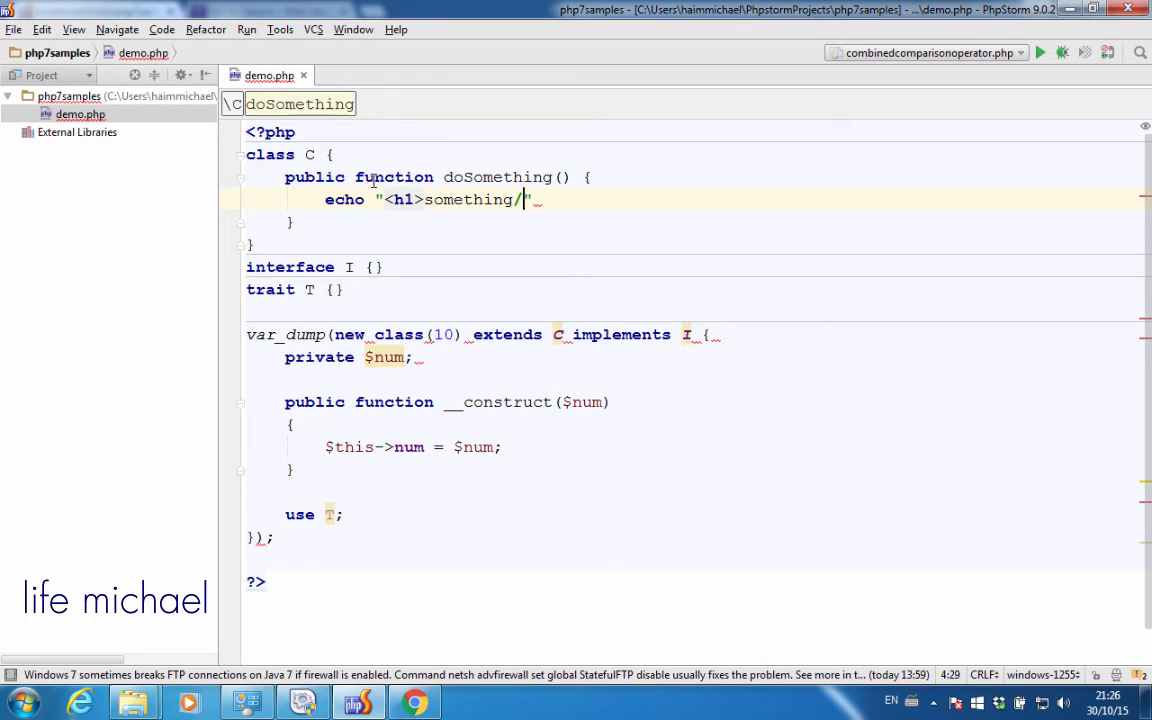
text(</h1>";)
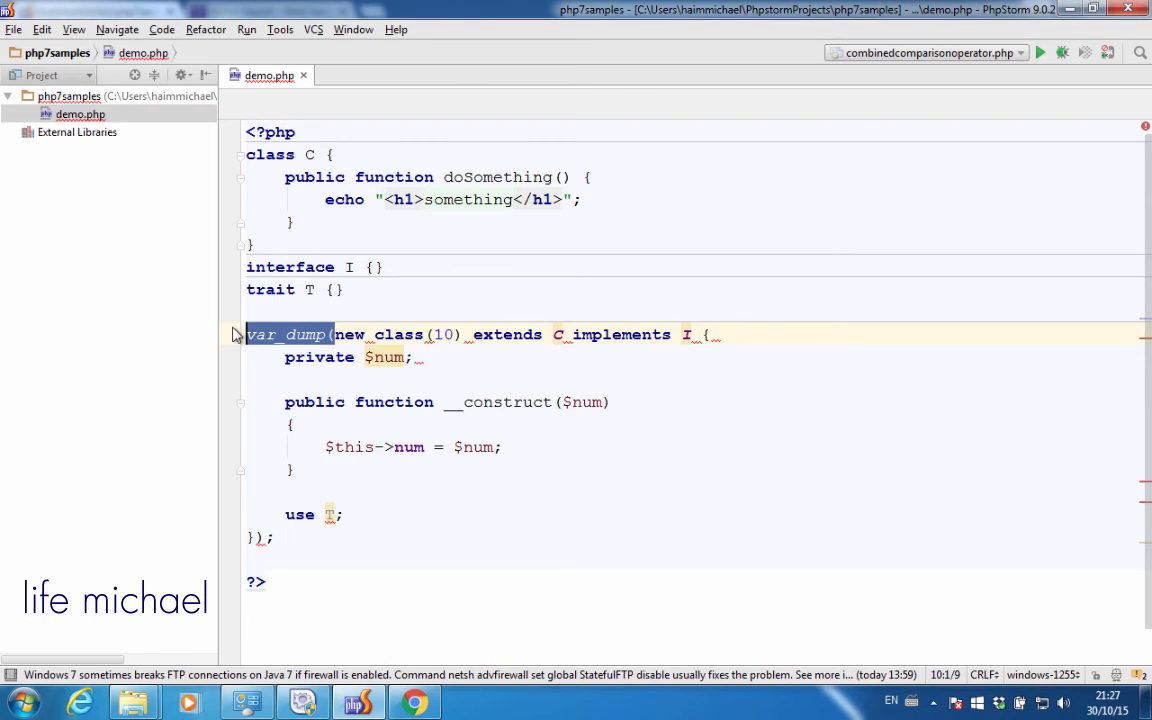
Assign the anonymous class to $ob, remove the stray parenthesis, and add $ob->doSomething();
text($ob =)
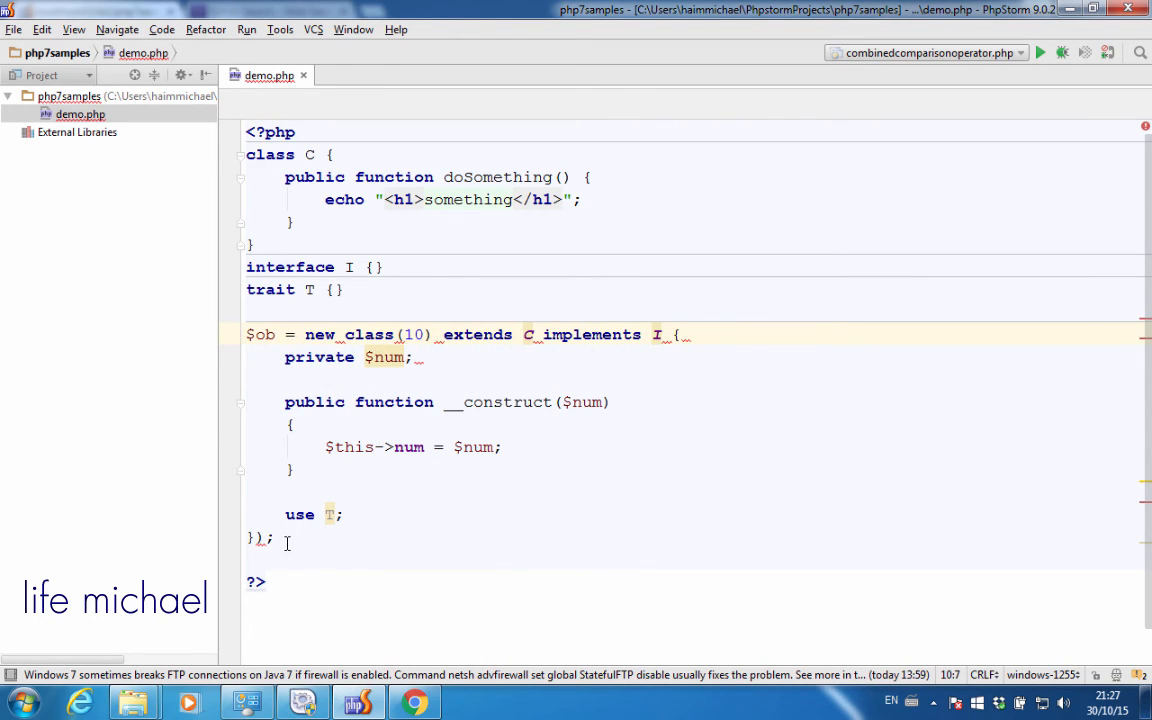
click(256, 538)
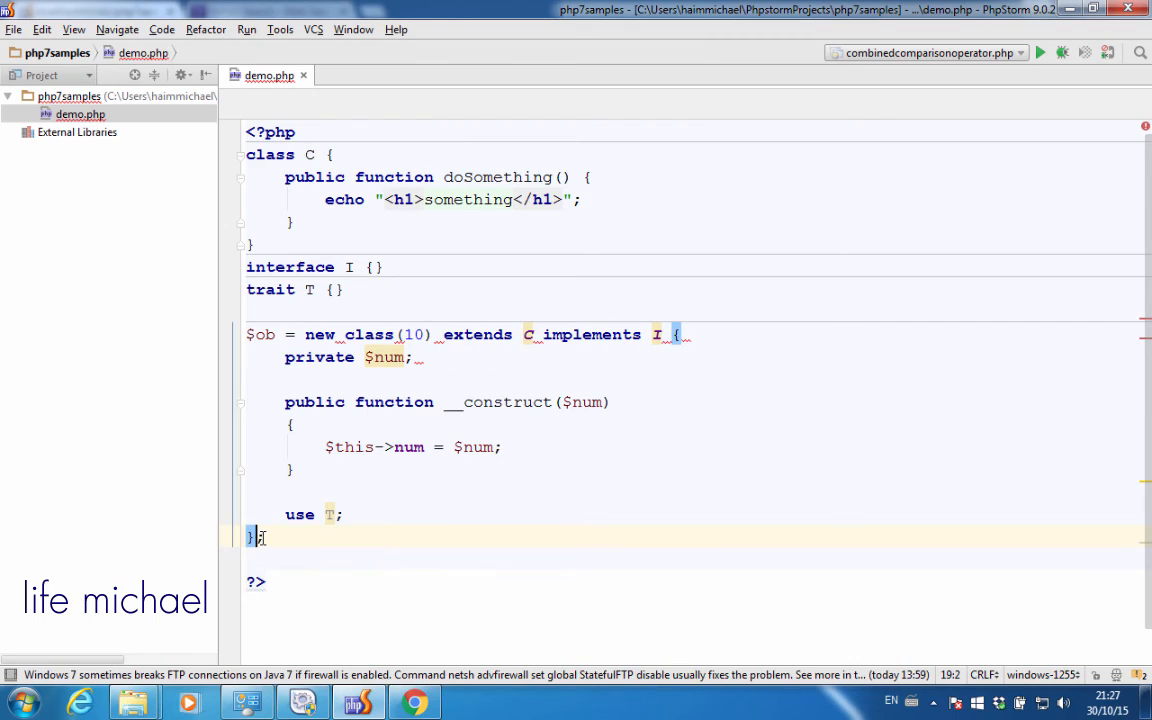
click(311, 539)
text($ob->)
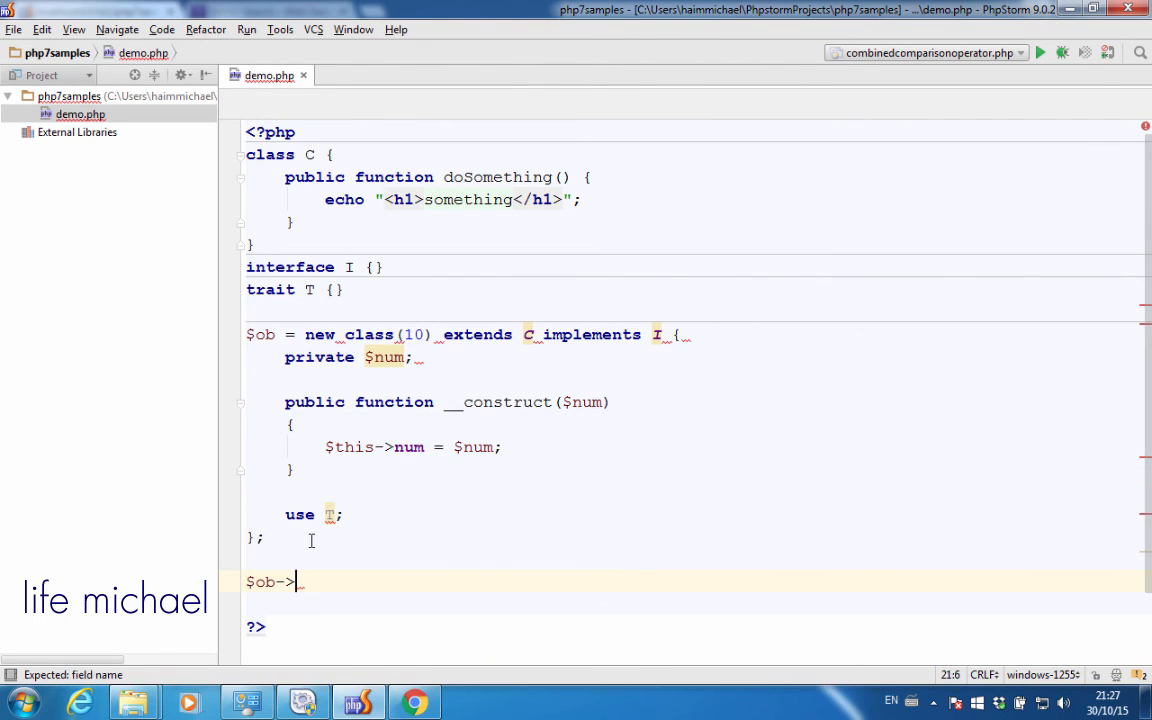
text(doS)
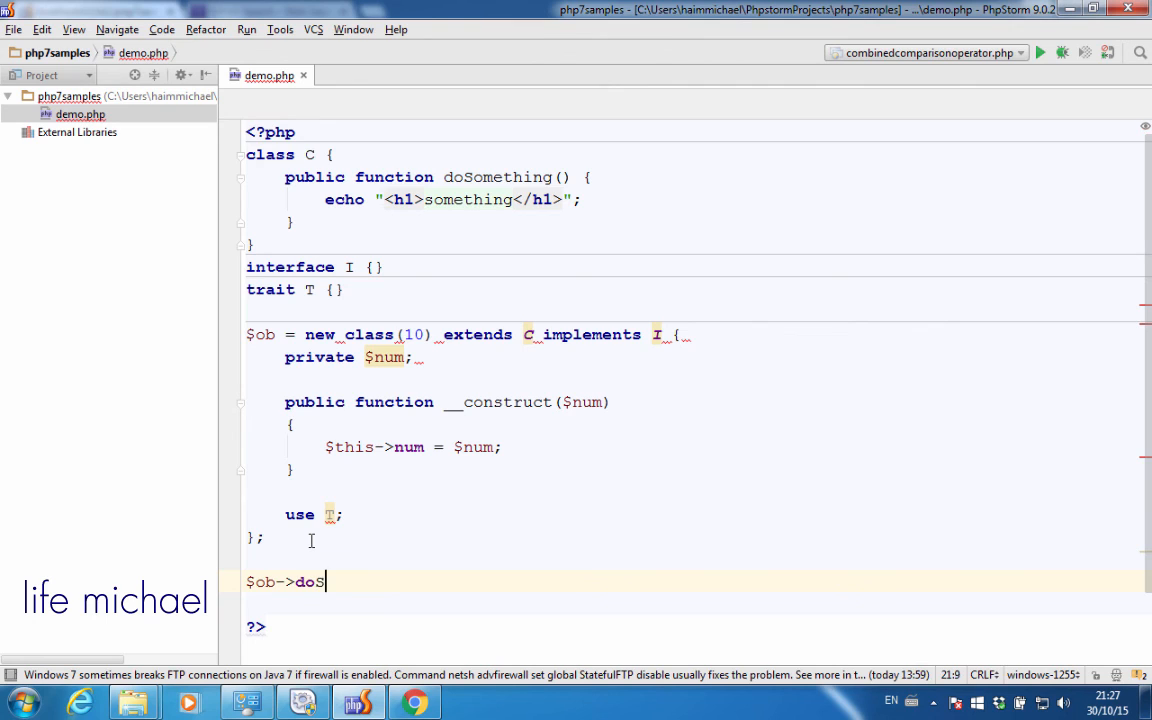
text(omething();)
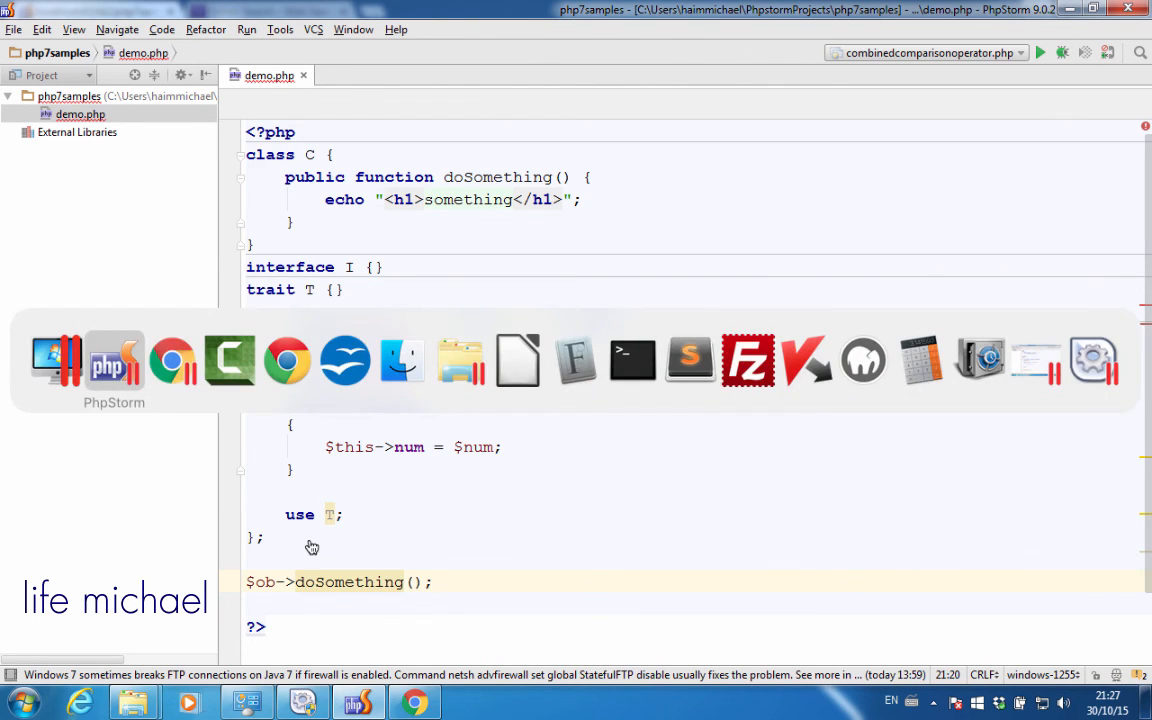
Reload demo.php in Chrome to show the 'something' heading, then return to PhpStorm
click(414, 701)
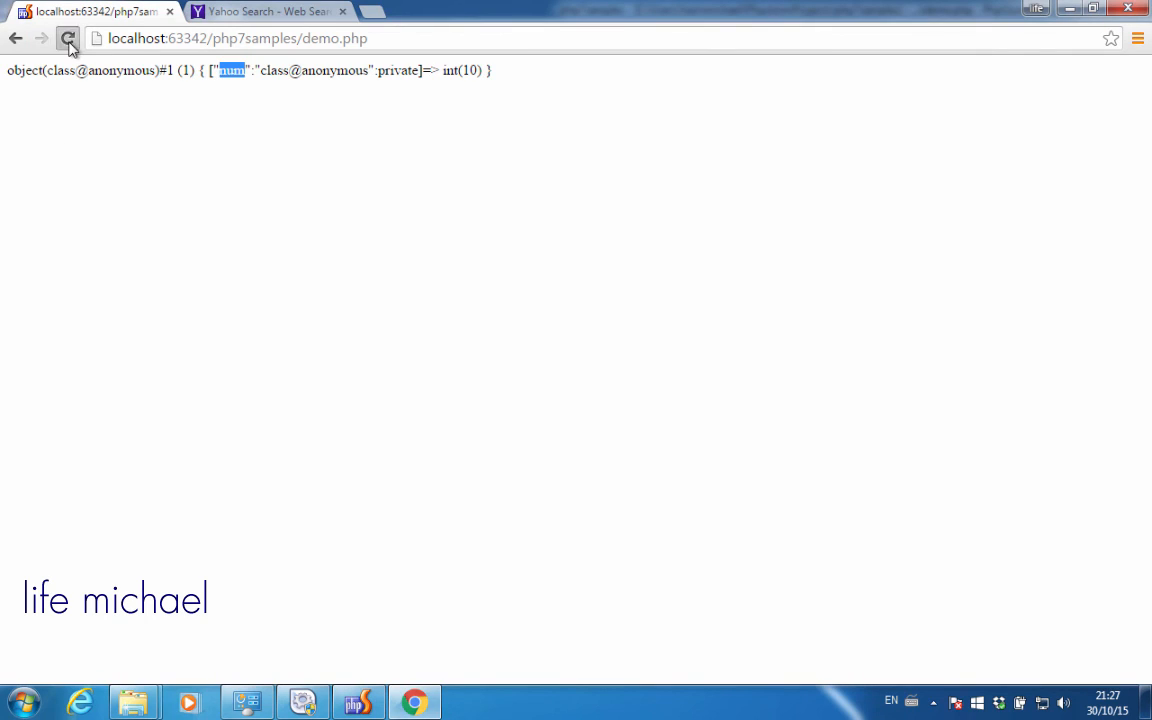
click(68, 38)
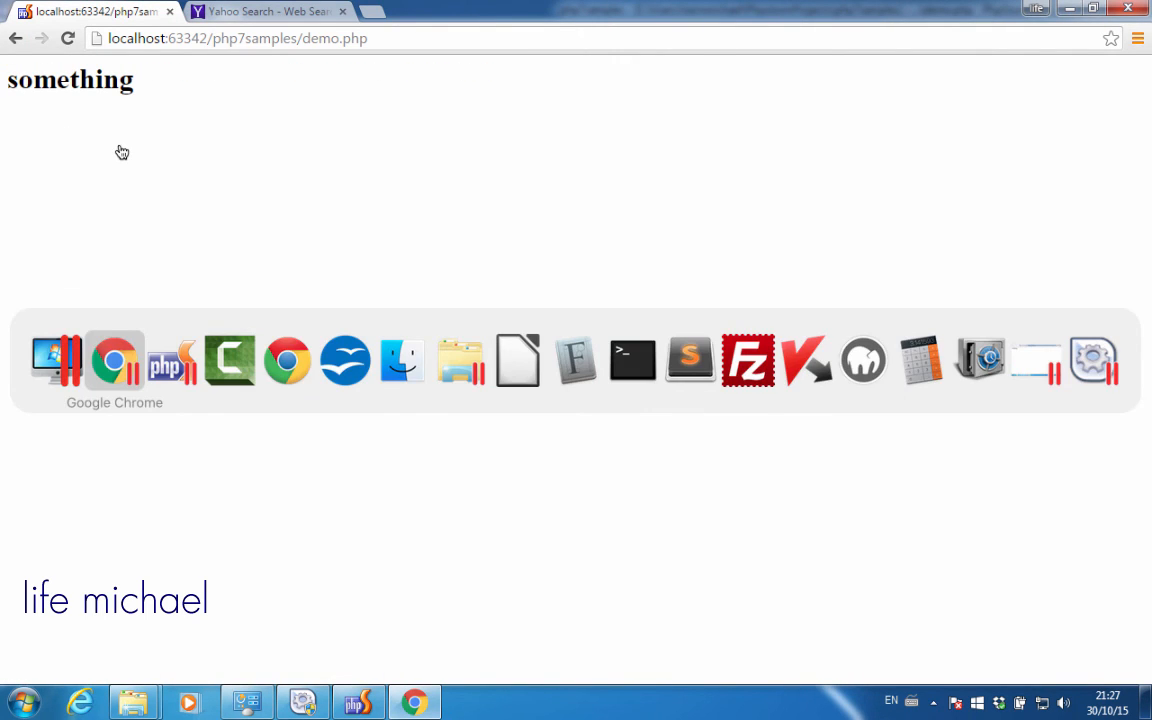
click(358, 700)
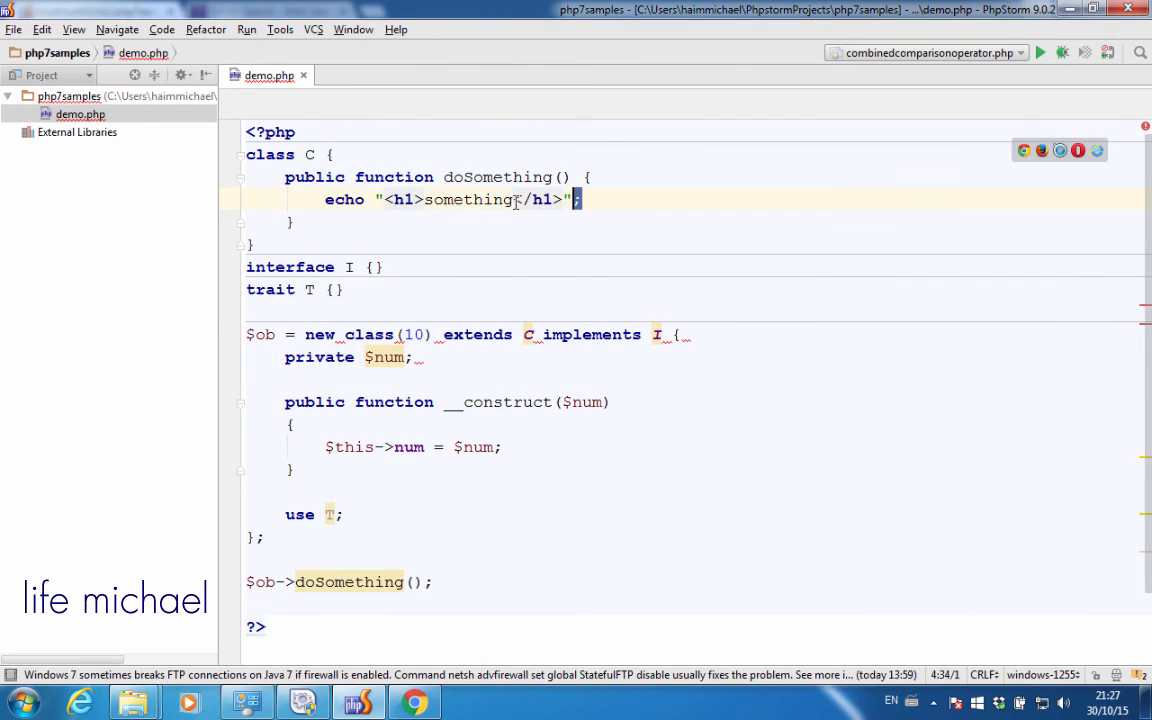